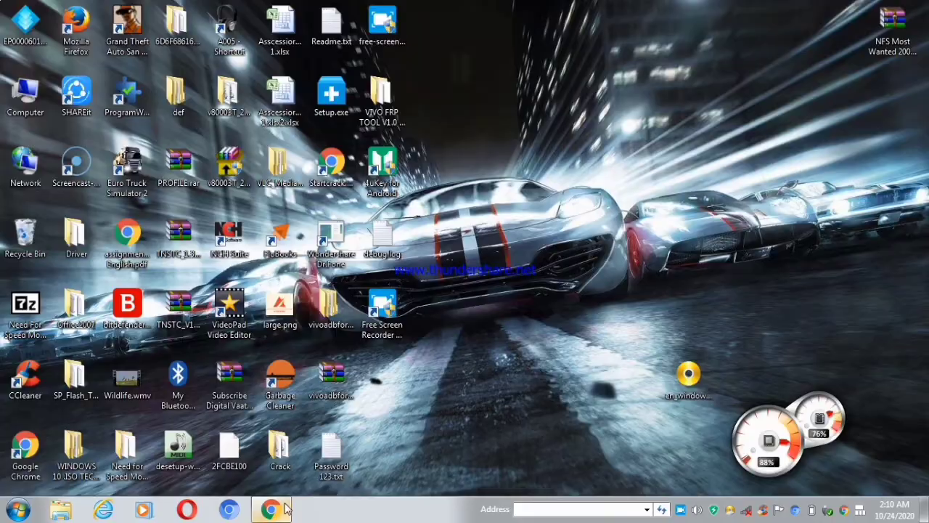
Bring up Google Chrome from the taskbar.
left_click(269, 508)
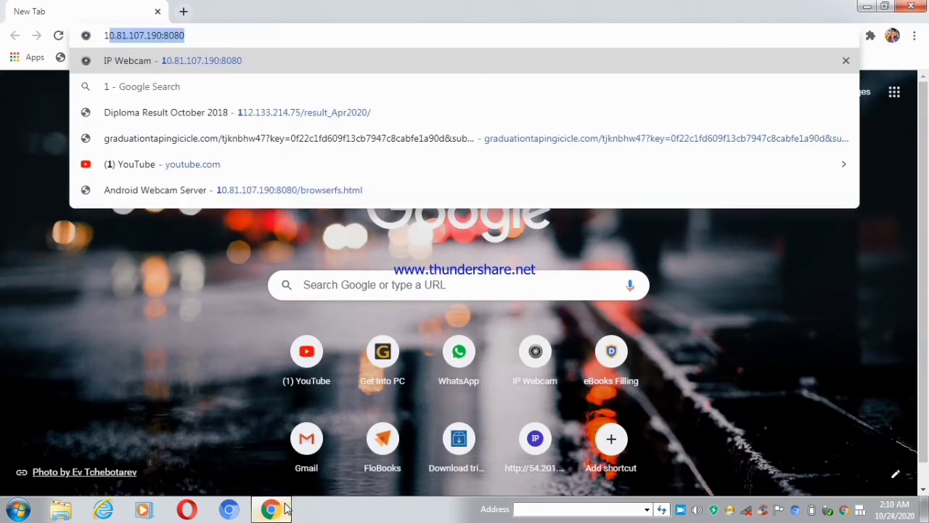
Load 10.81.107.190:8080 and stream the phone camera with the Browser video renderer.
type("10")
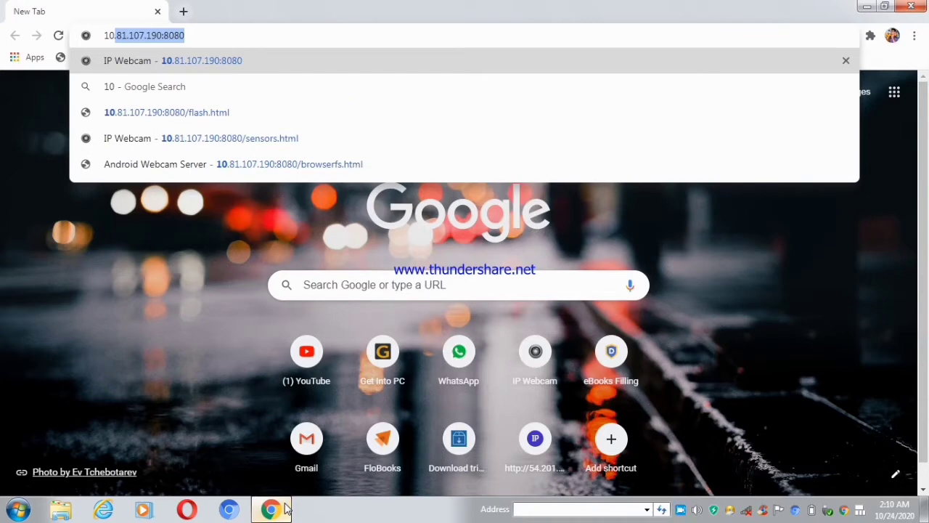
key("Enter")
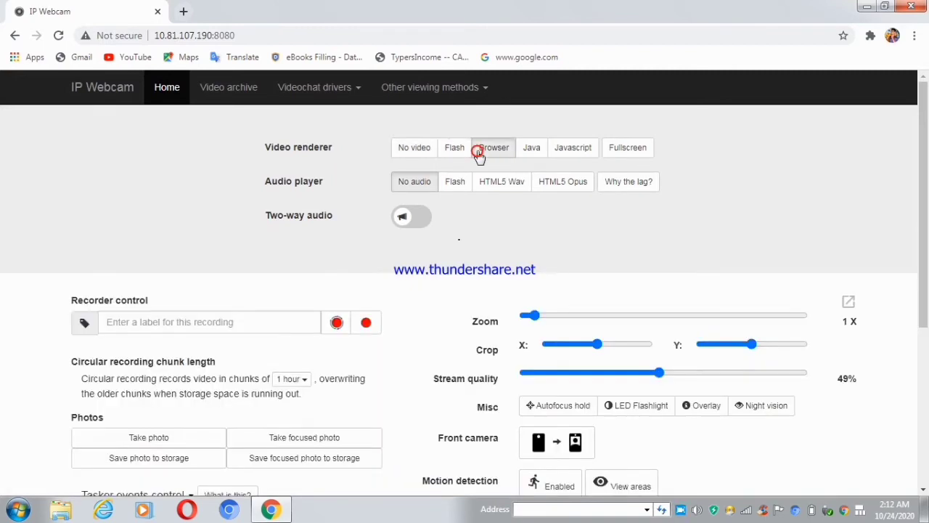
left_click(493, 147)
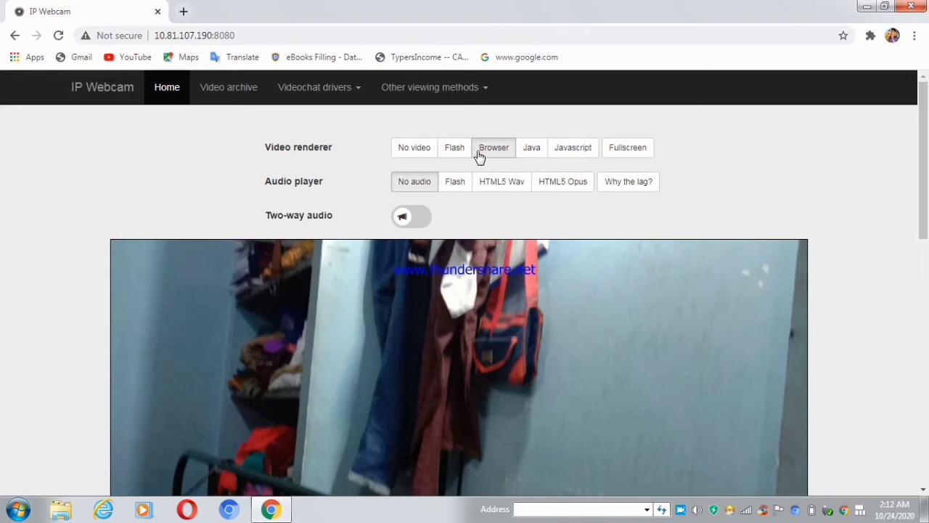